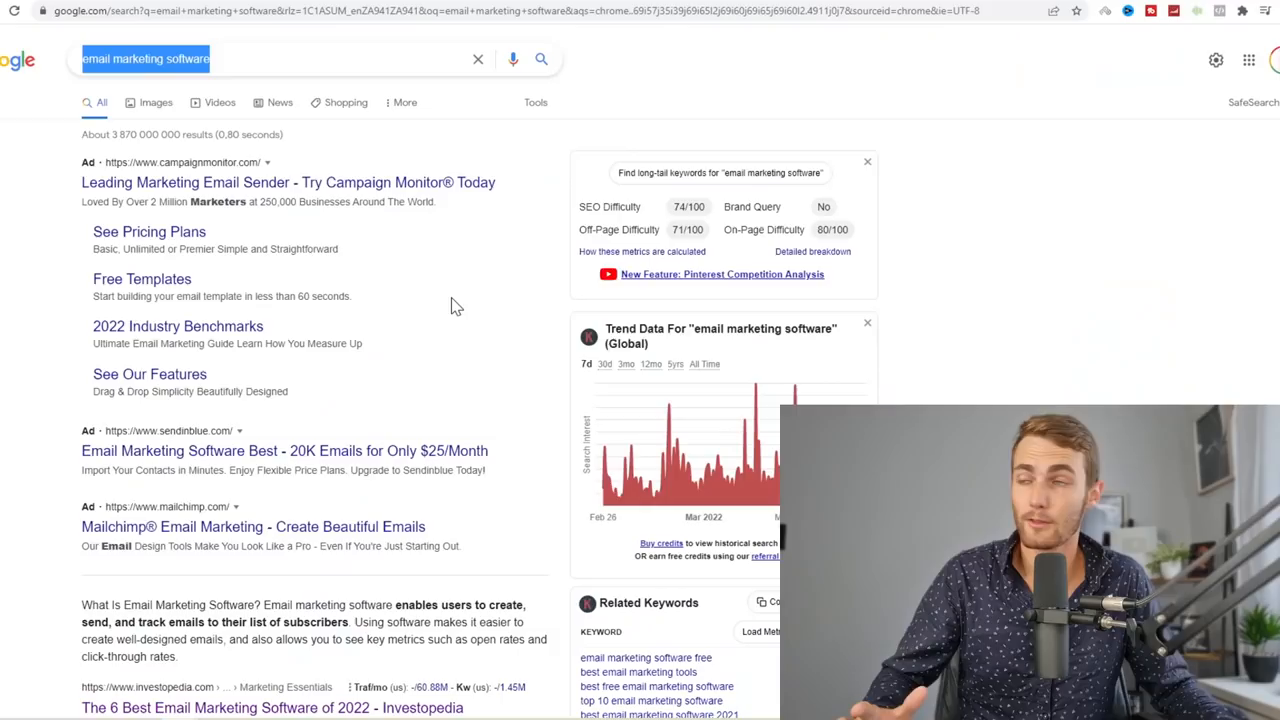
Review the ConvertKit affiliate page, then navigate to getresponse.com/affiliate-programs
scroll(down, 3)
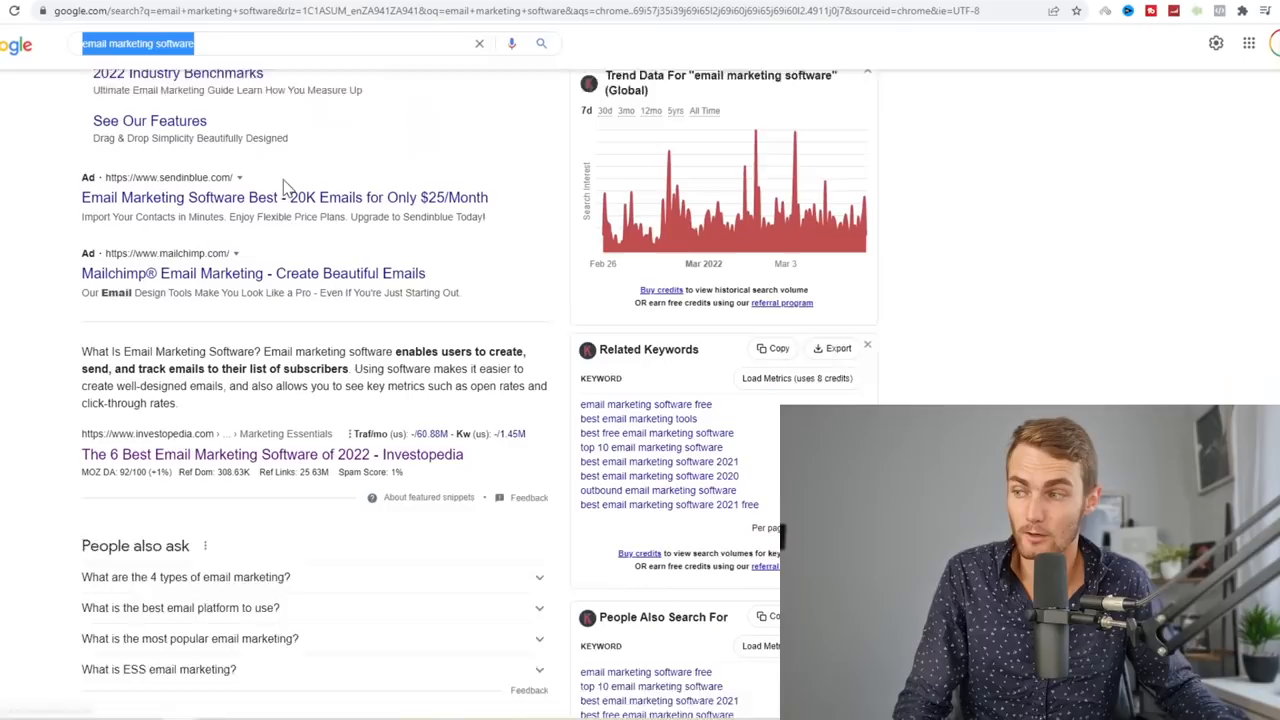
scroll(down, 3)
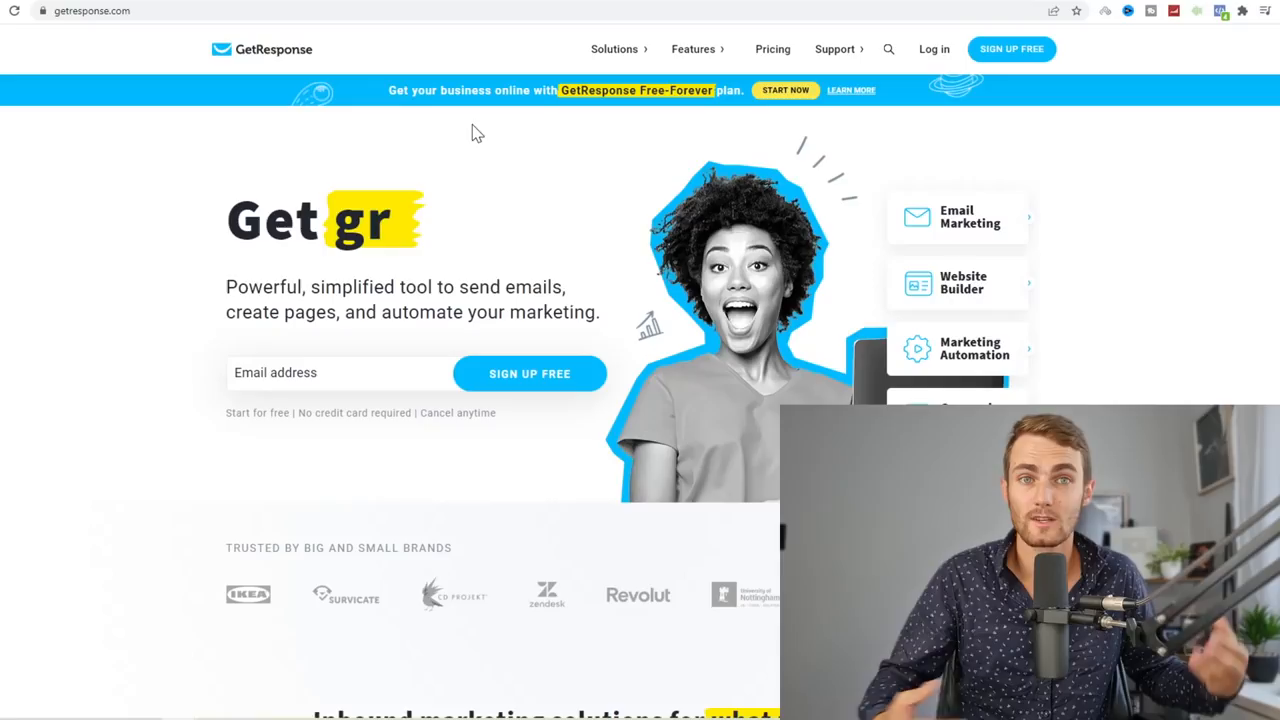
scroll(down, 3)
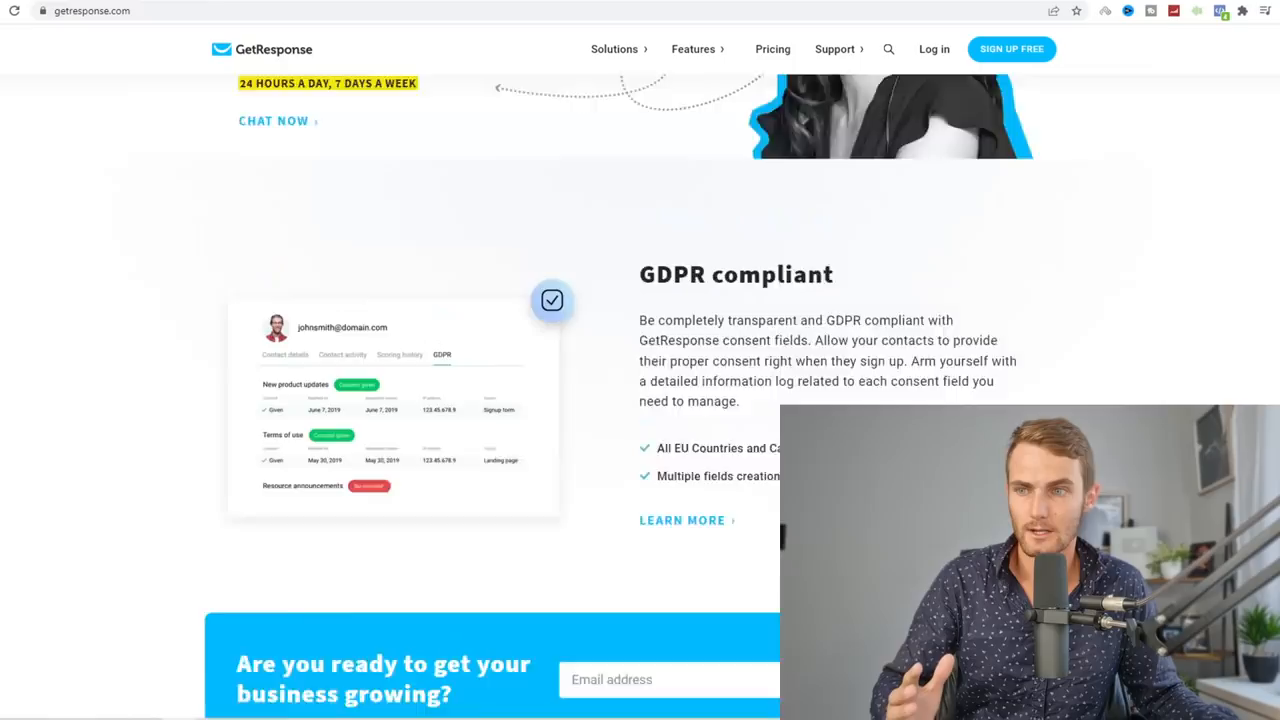
scroll(down, 3)
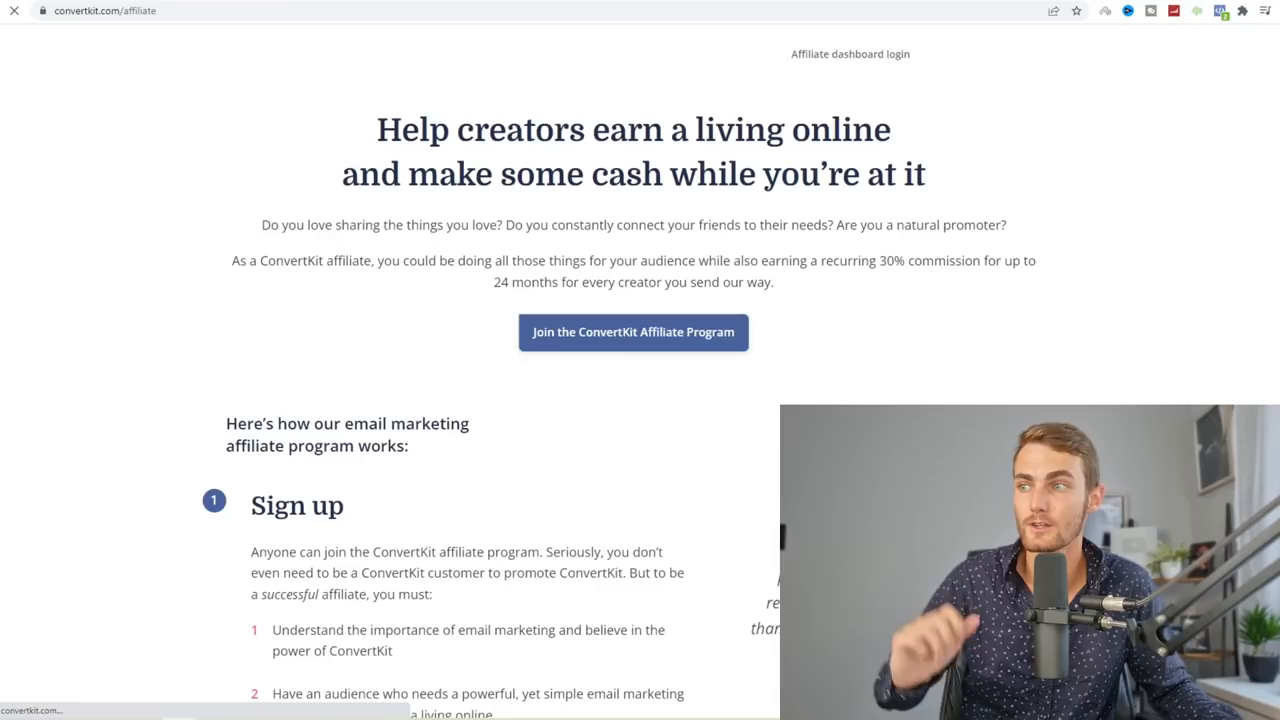
scroll(down, 3)
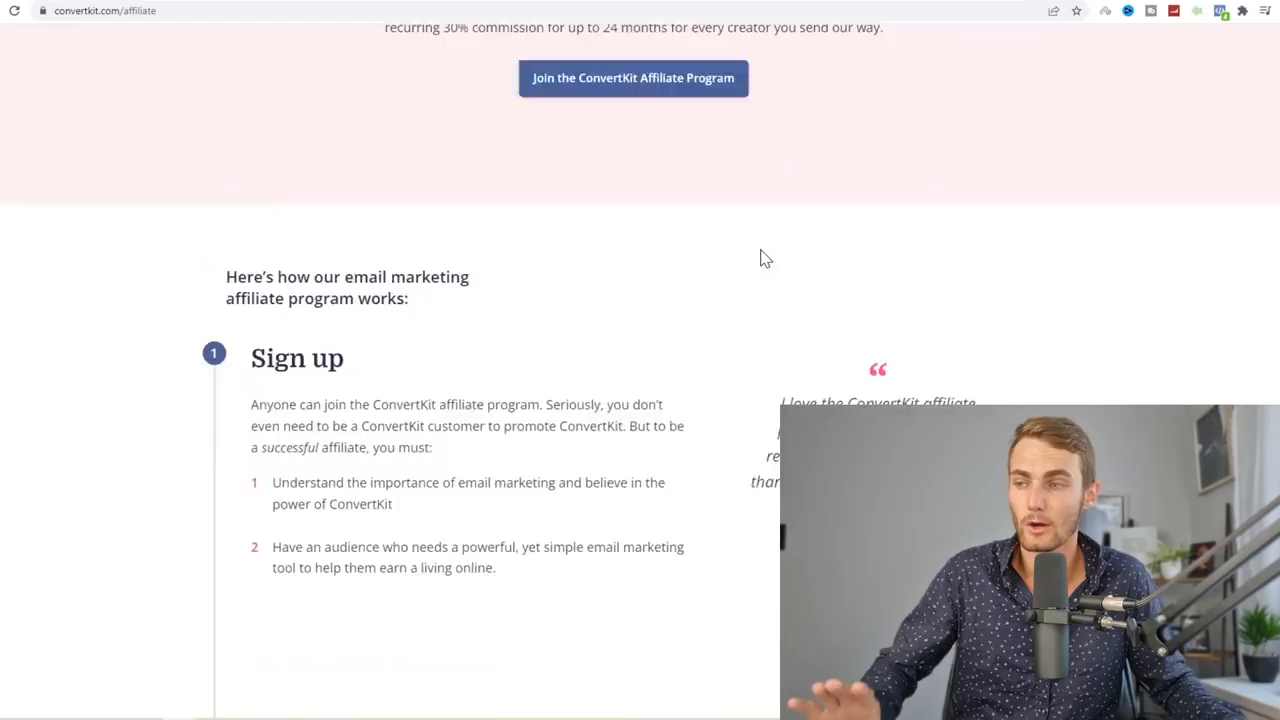
text(getresponse.com/affiliate-programs)
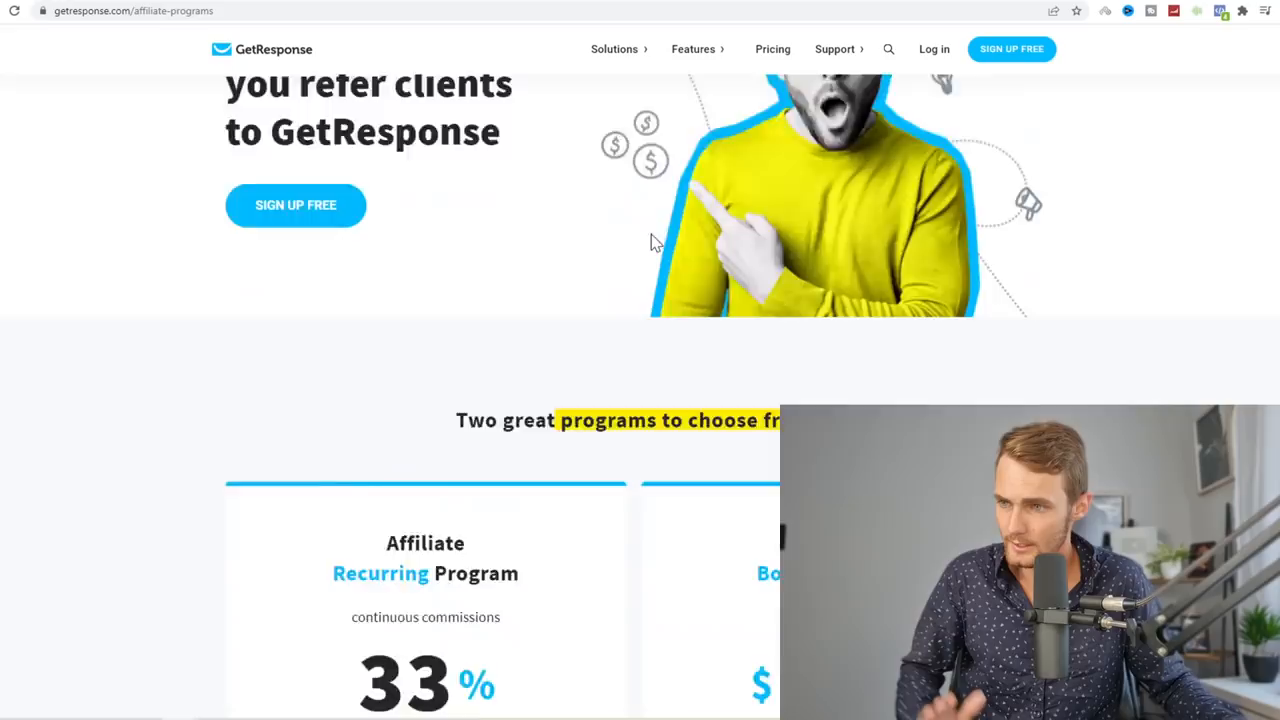
scroll(down, 3)
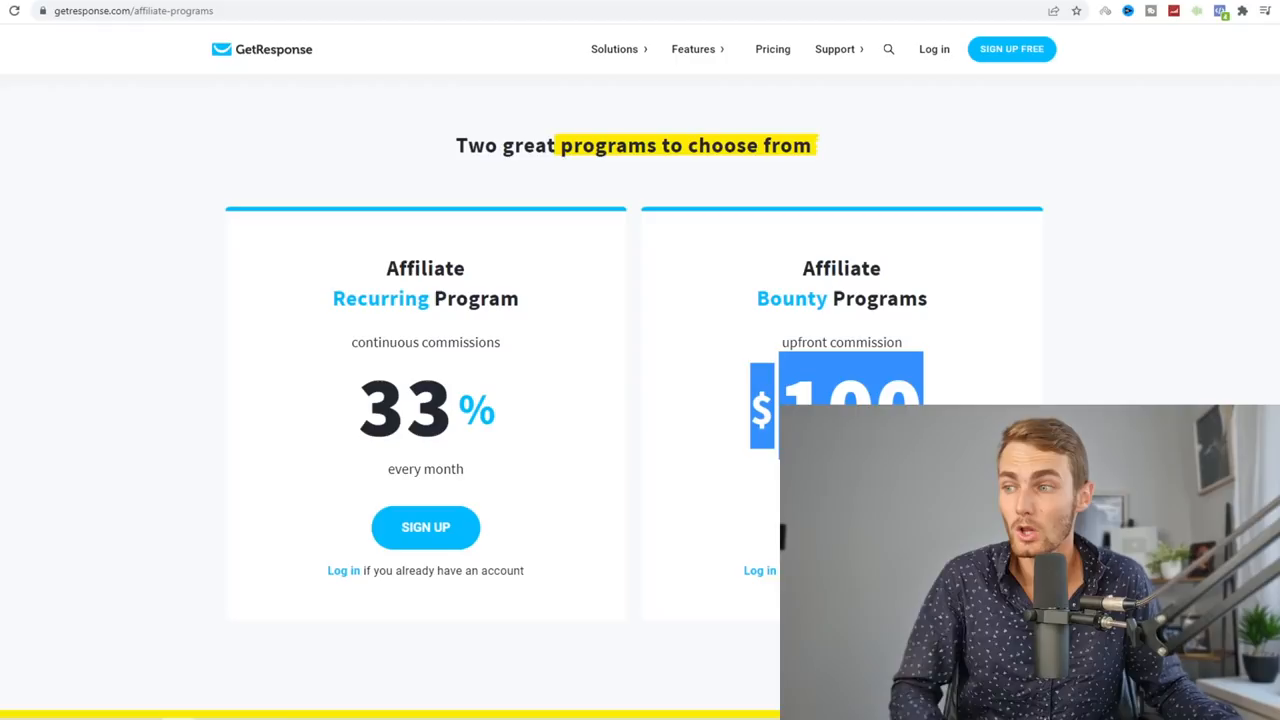
click(772, 48)
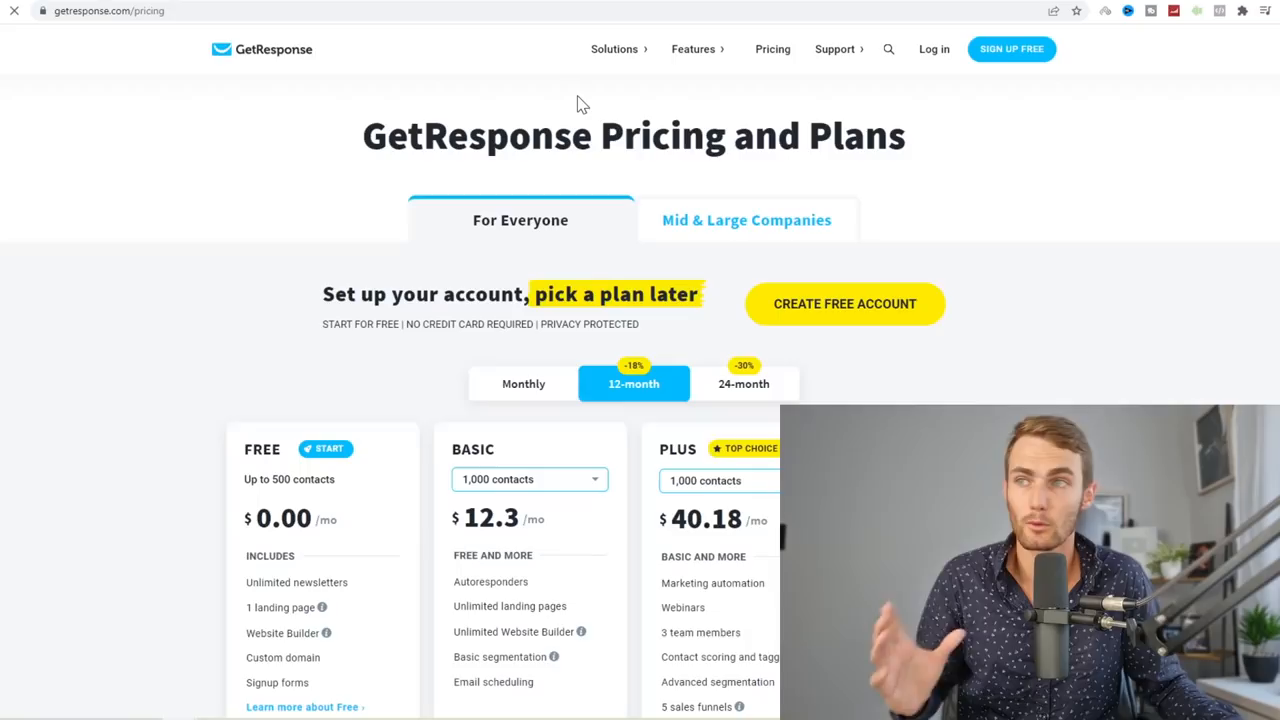
scroll(down, 3)
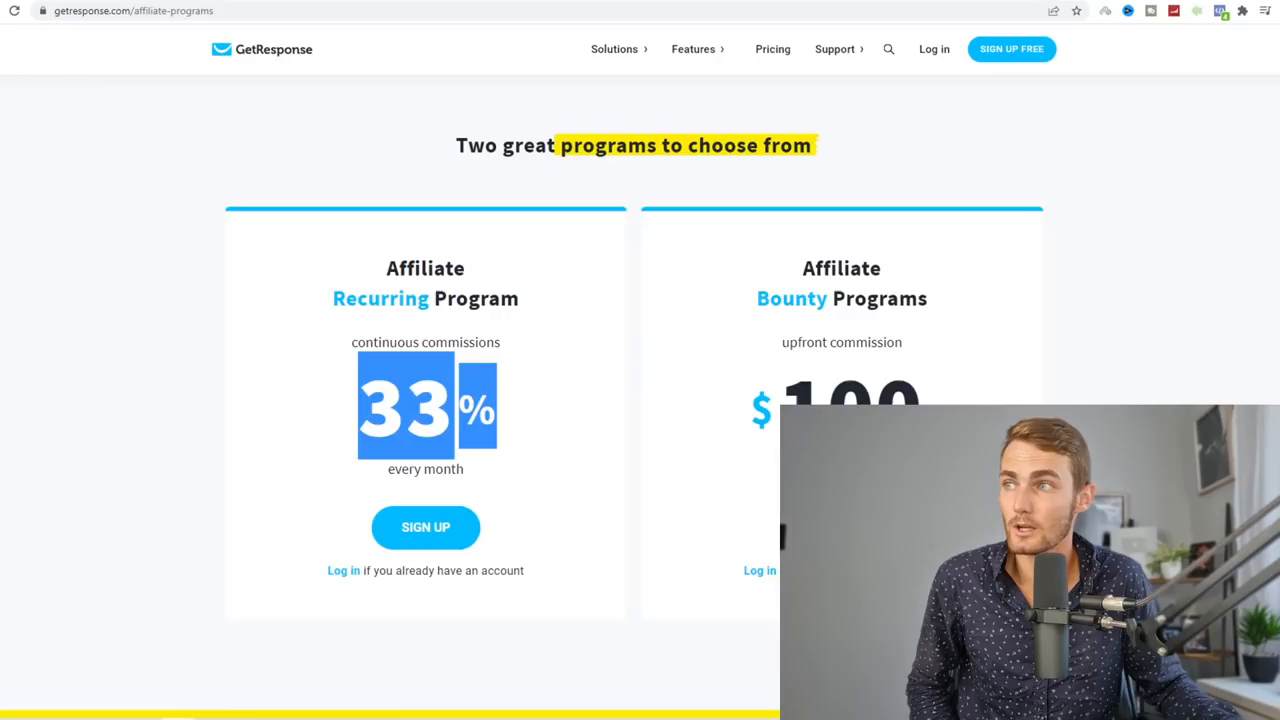
click(772, 48)
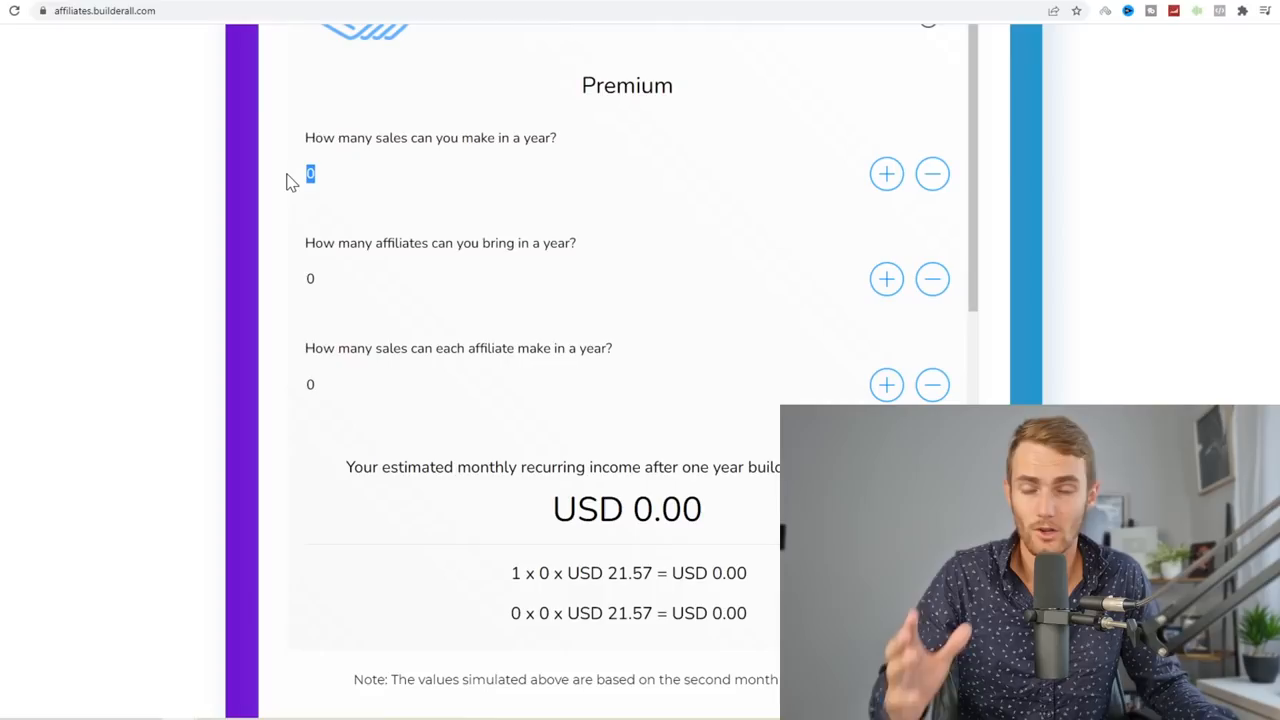
Enter 100 then 1000 yearly sales in the Builderall calculator, reaching USD 21,570.00 monthly
text(100)
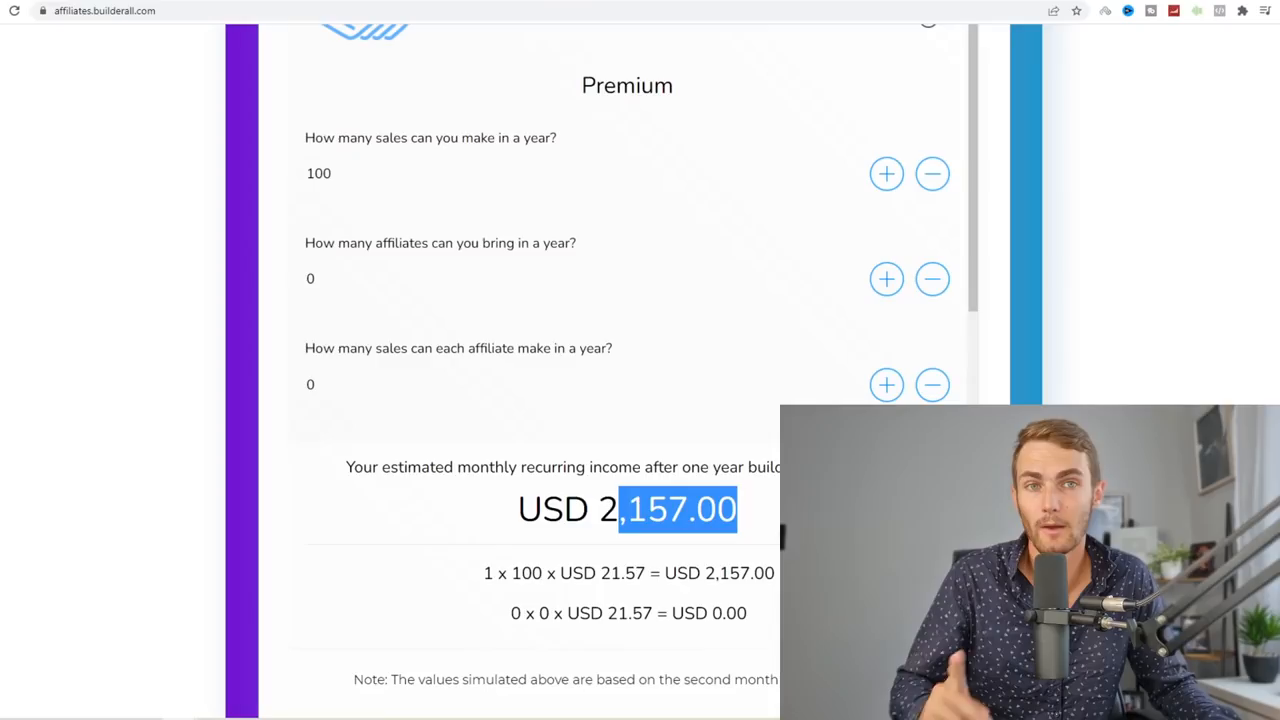
click(886, 172)
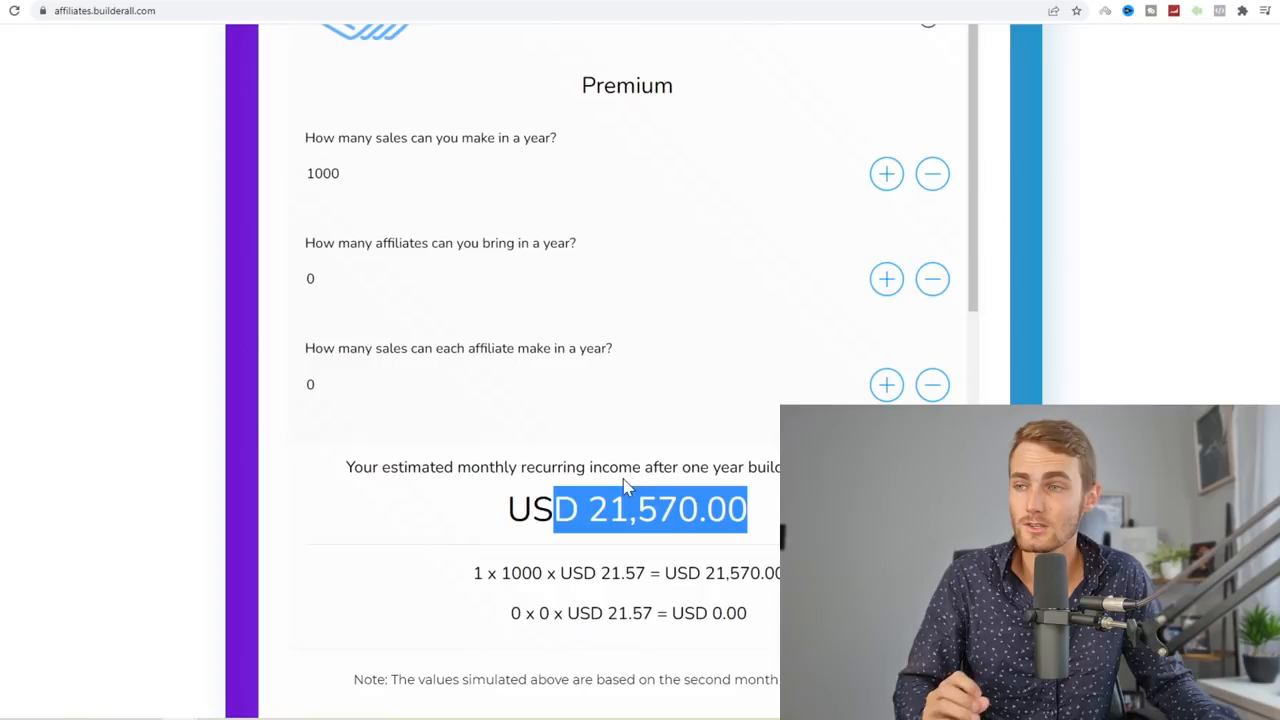
mouse_move(648, 420)
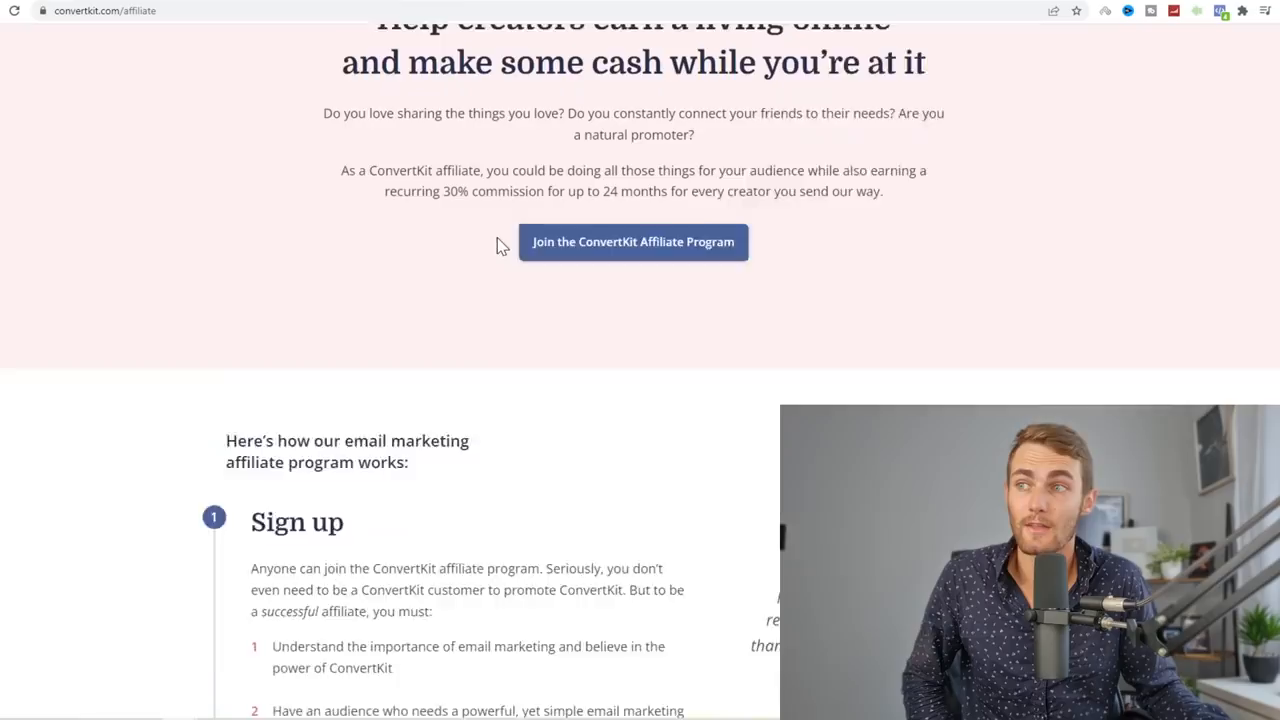
scroll(down, 3)
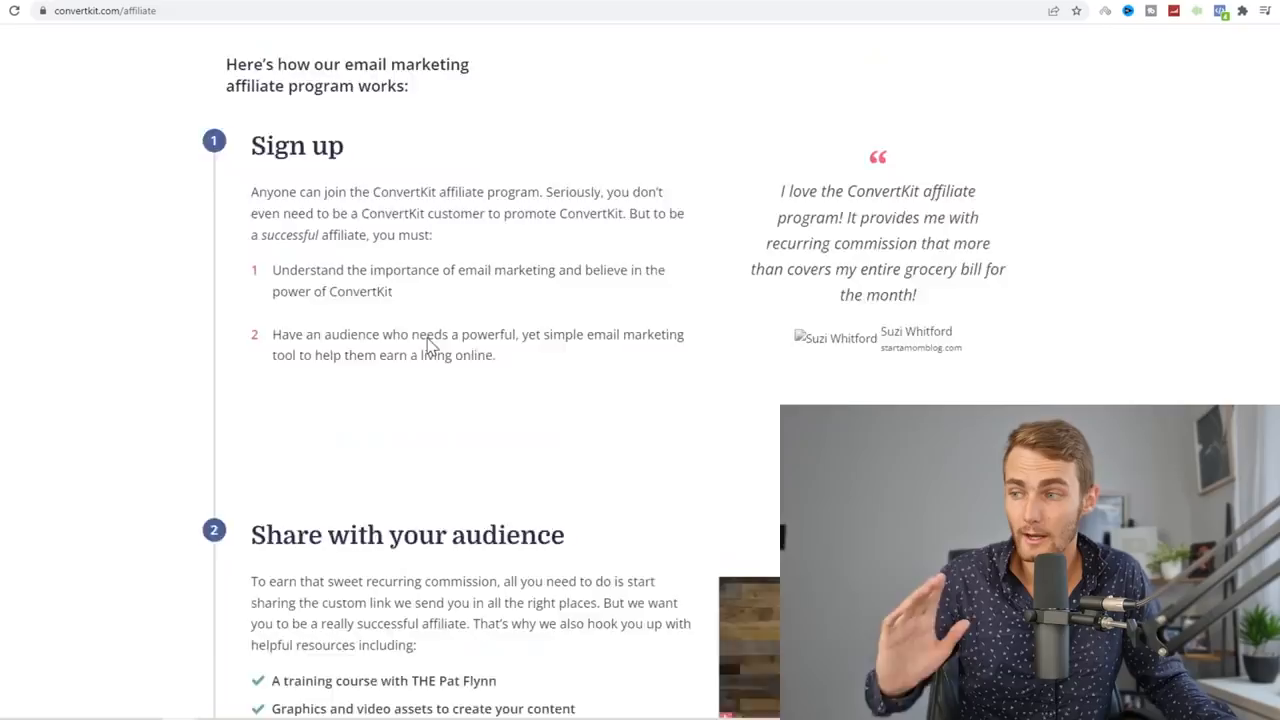
scroll(down, 3)
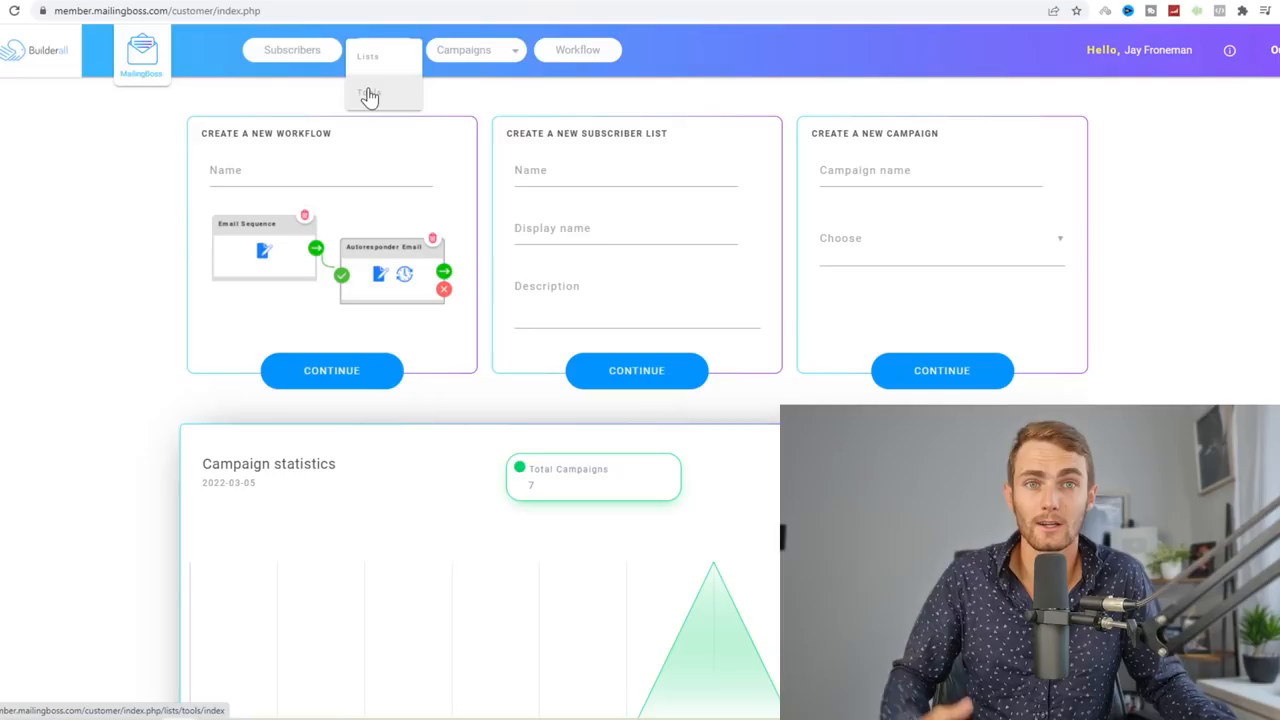
View the Funnel Club's shareable funnels with affiliate links such as SEO 200
click(476, 50)
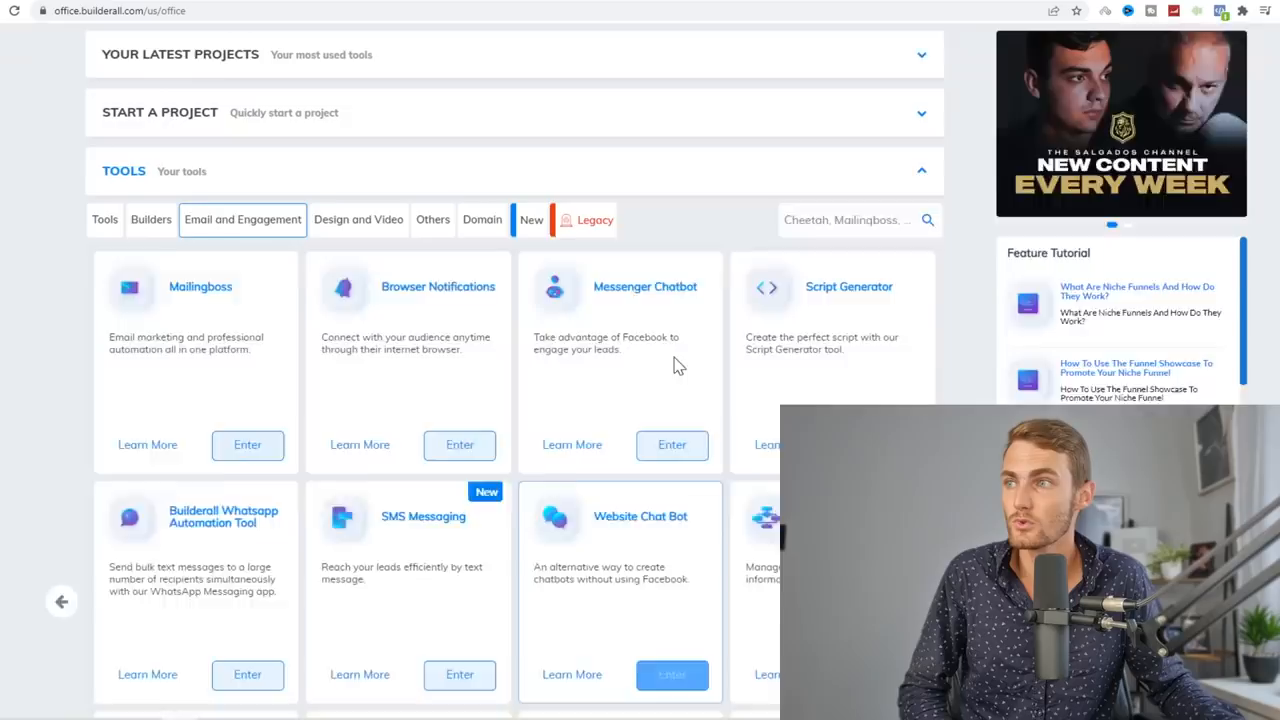
click(18, 54)
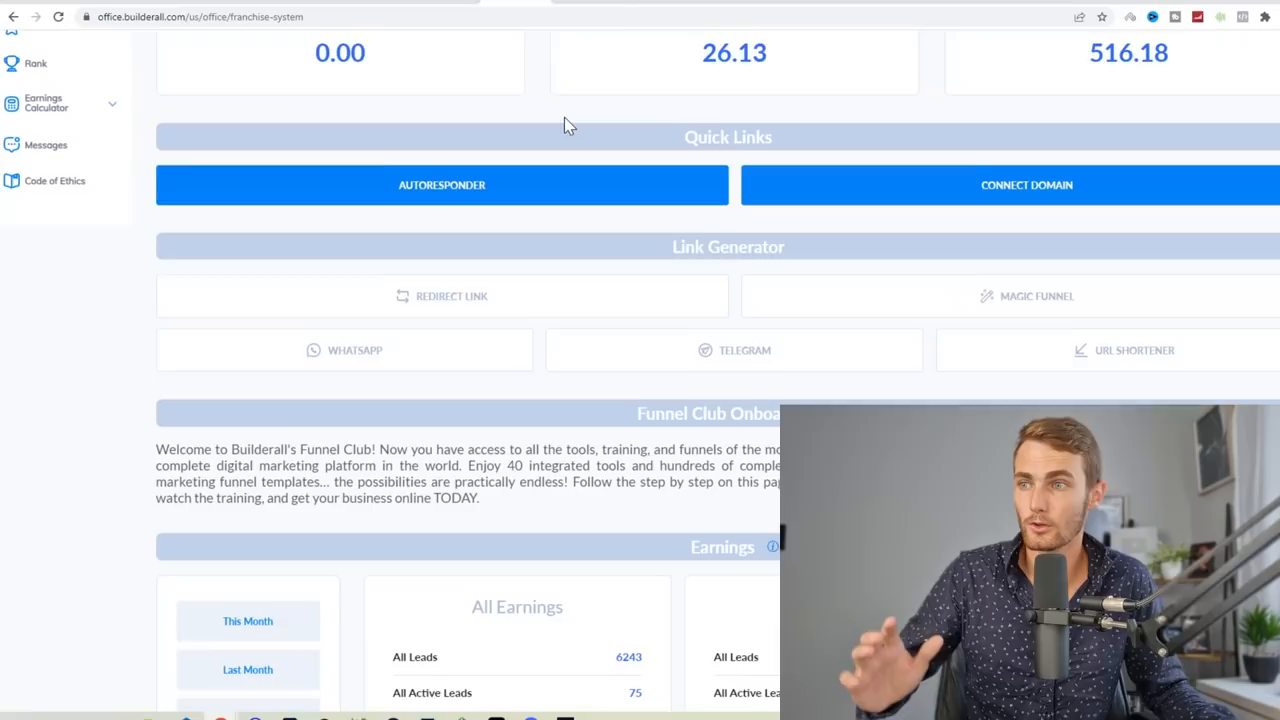
scroll(down, 3)
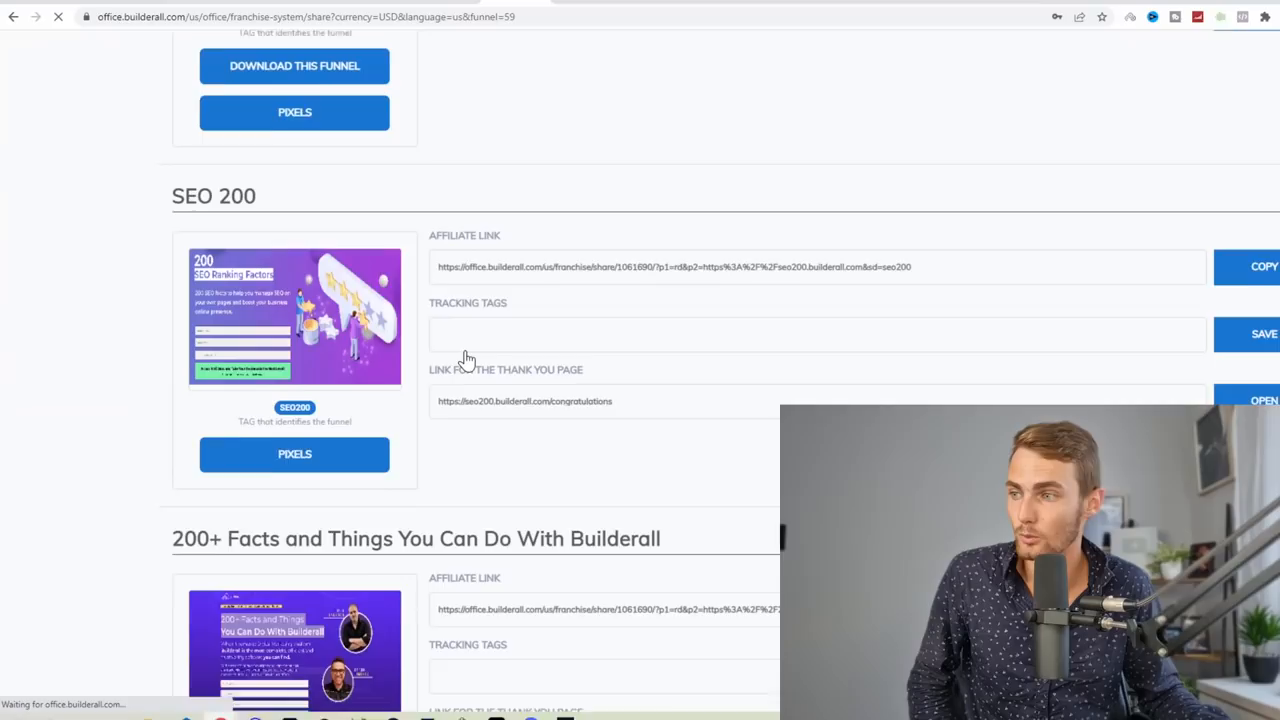
scroll(down, 3)
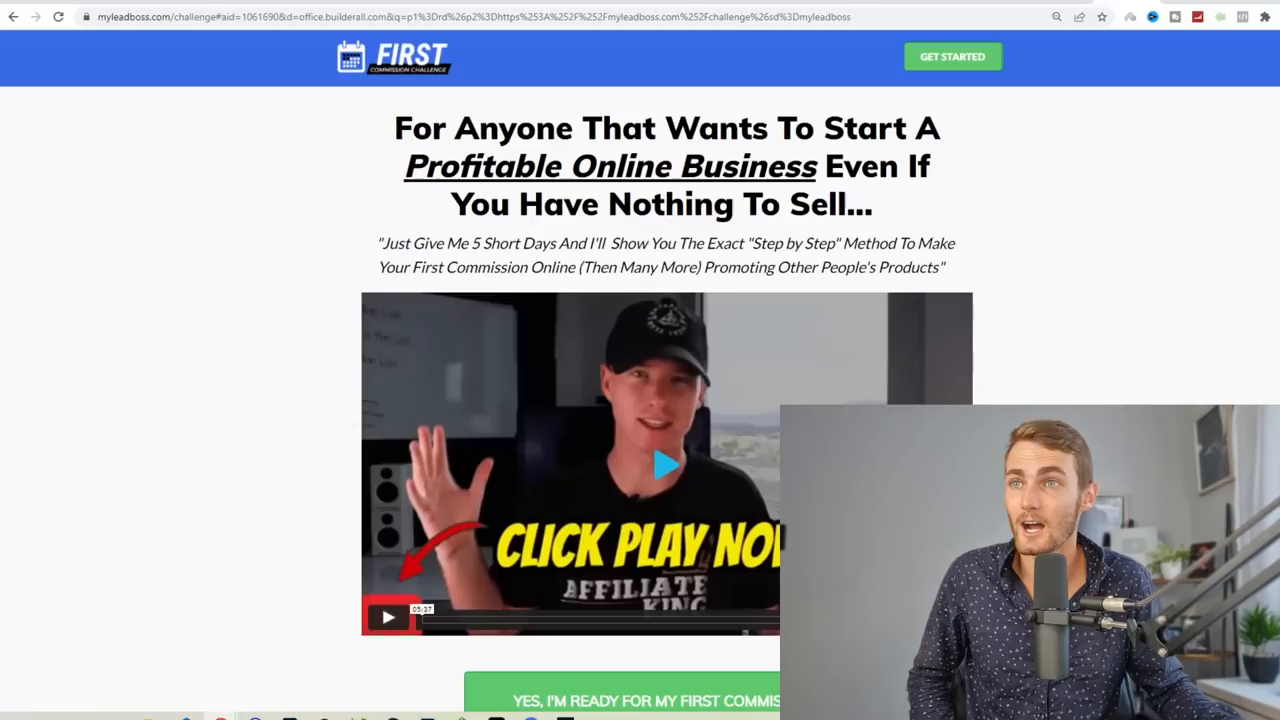
scroll(down, 3)
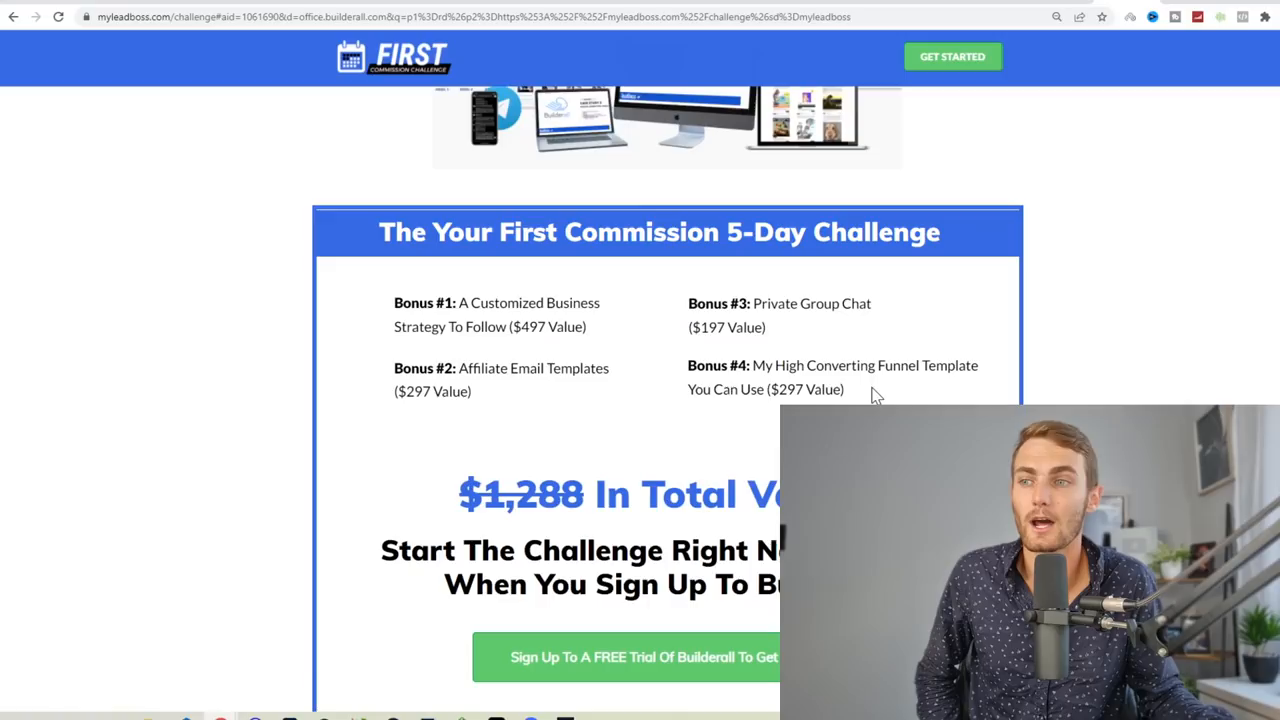
scroll(down, 3)
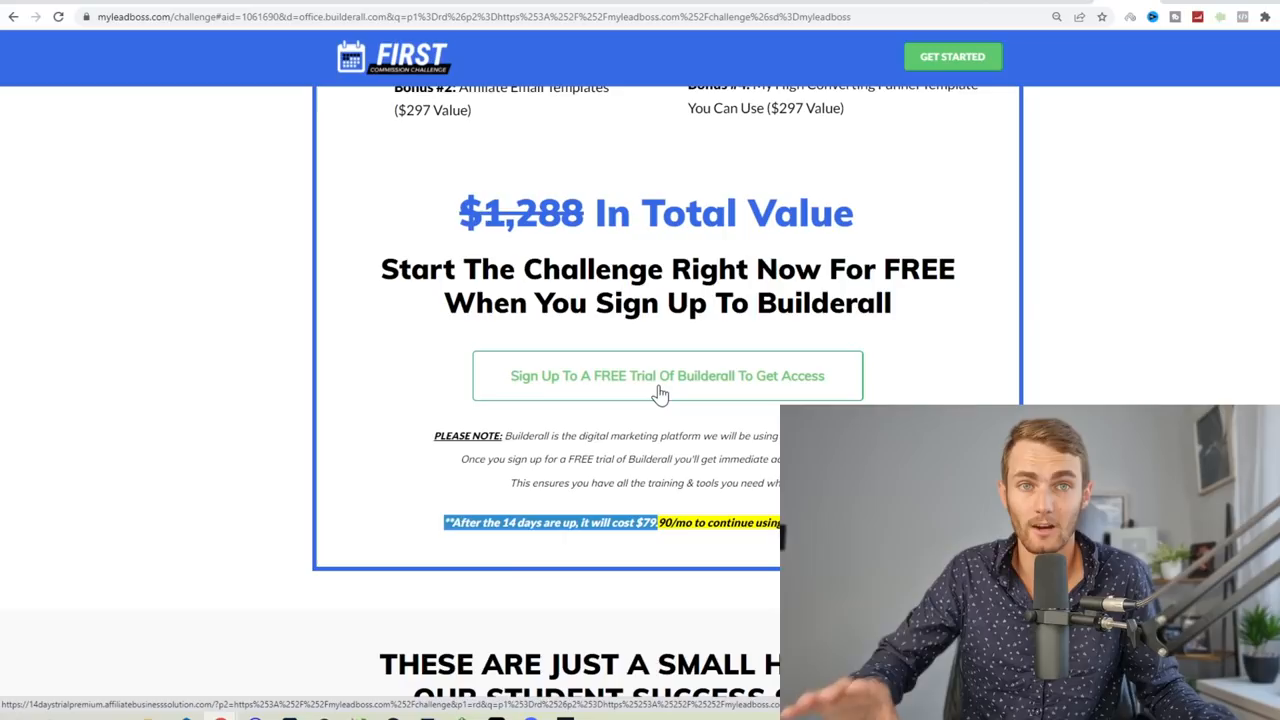
click(666, 376)
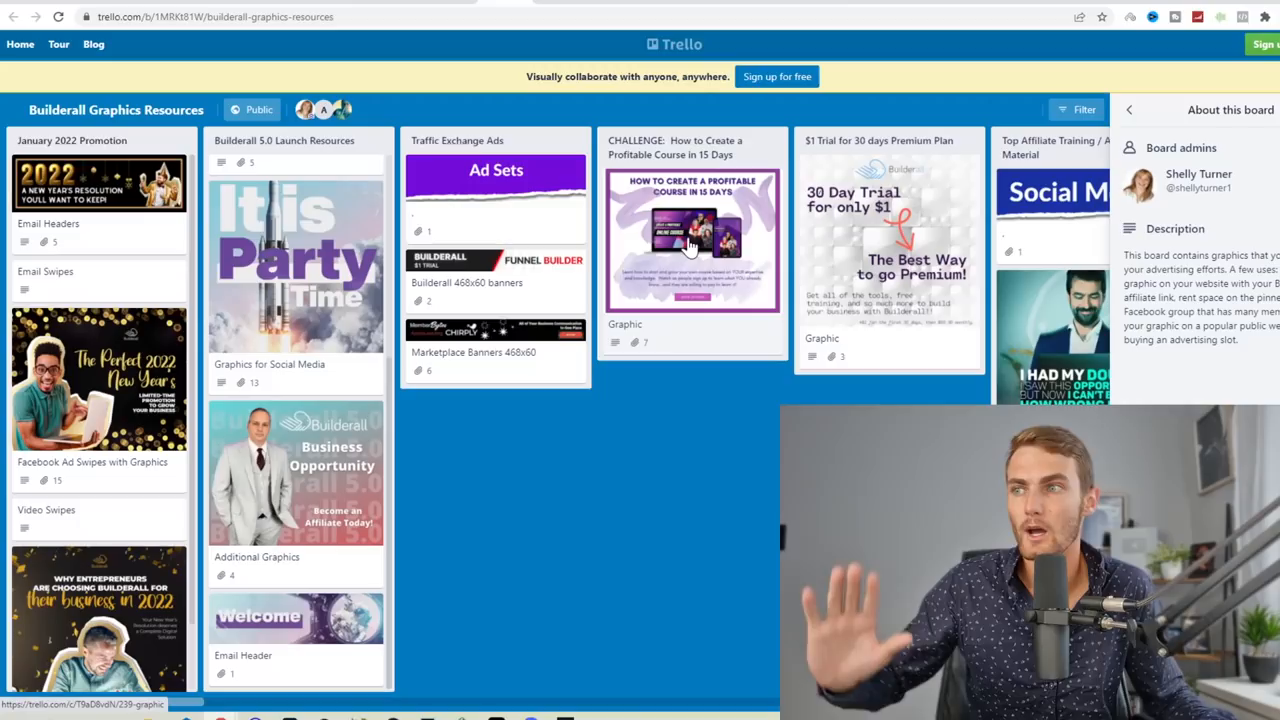
View the Graphic card under 'CHALLENGE: How to Create a Profitable Course in 15 Days'
click(692, 240)
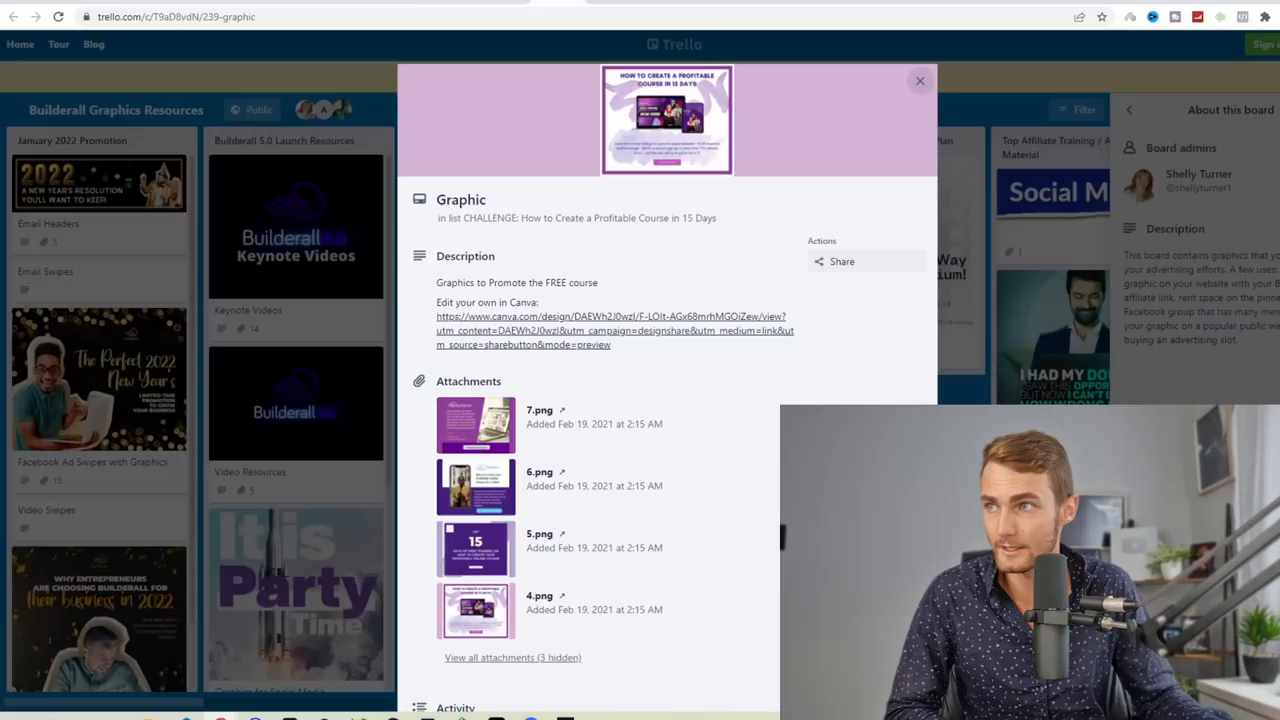
click(614, 324)
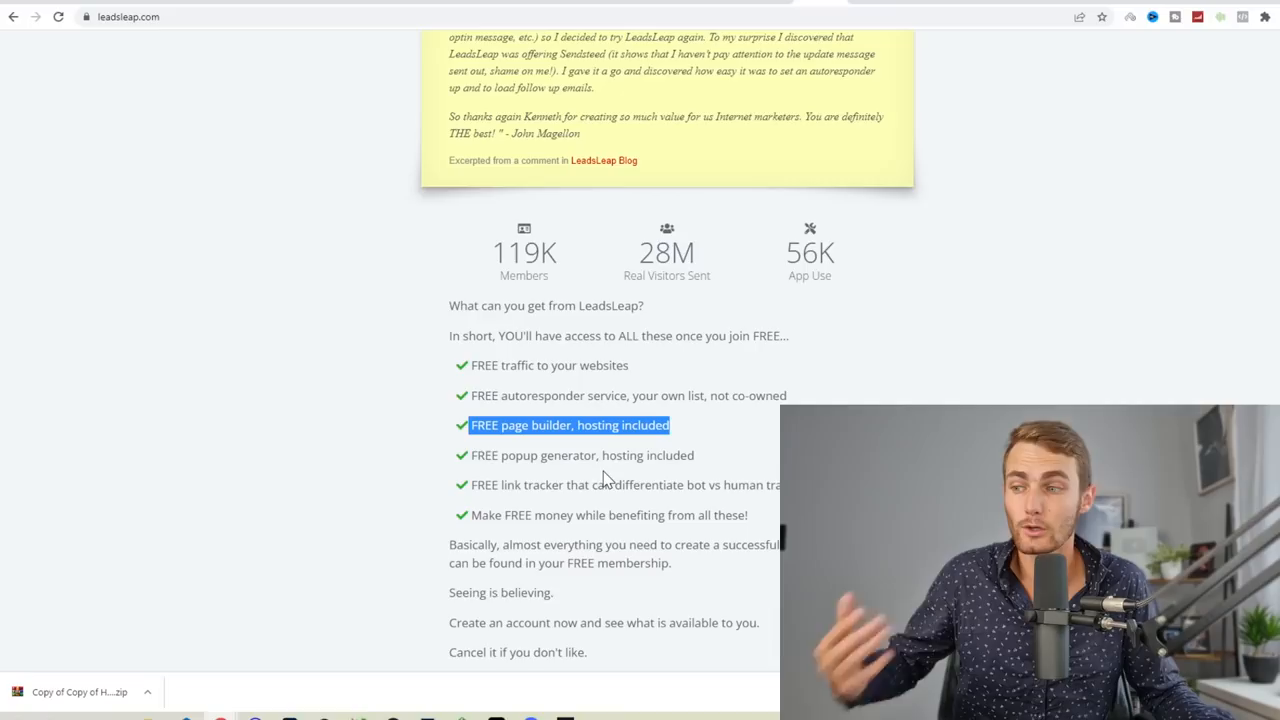
Enter the LeadsLeap member area via Join FREE from the homepage
scroll(up, 3)
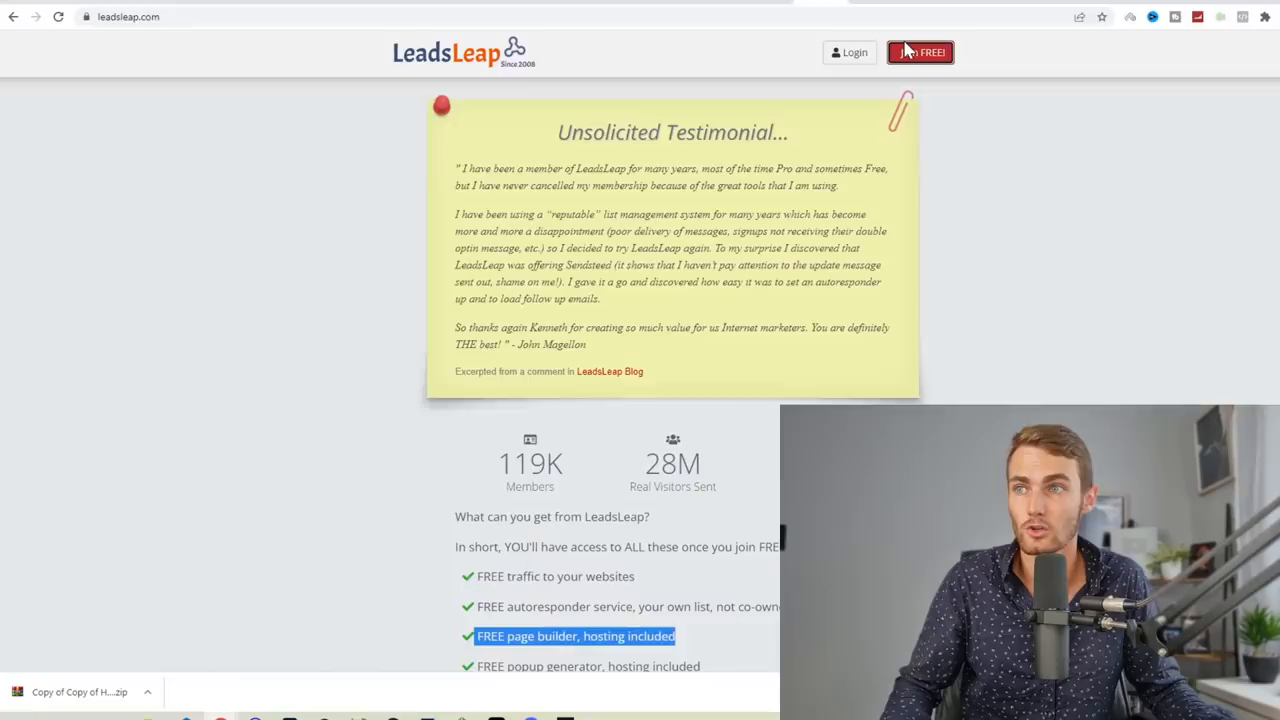
click(920, 52)
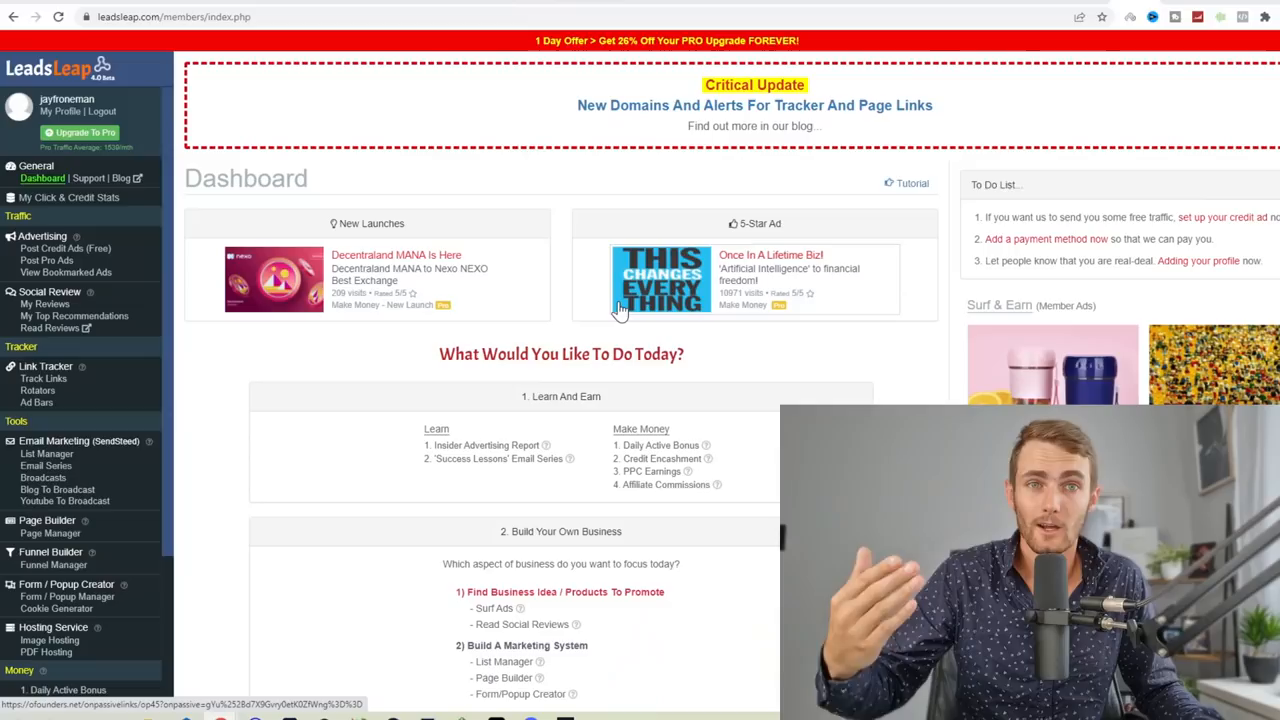
Go to Post Credit Ads (Free) under Advertising in the LeadsLeap sidebar
scroll(down, 3)
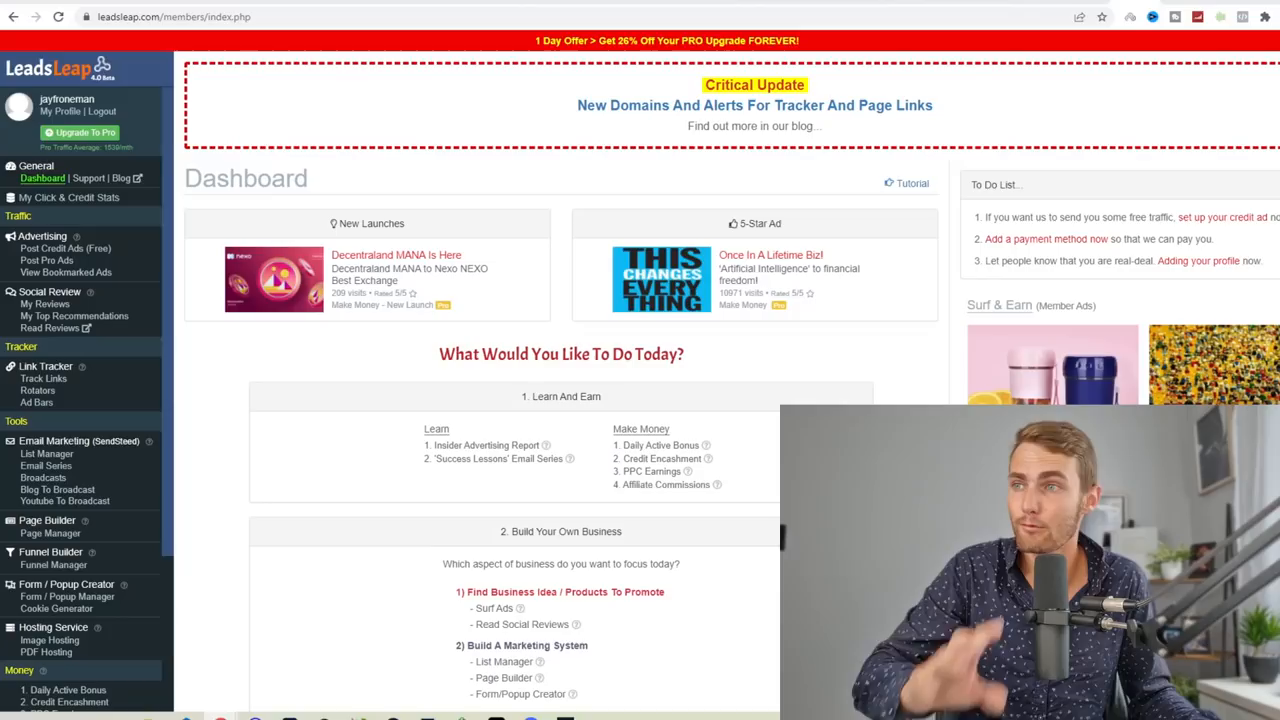
click(64, 248)
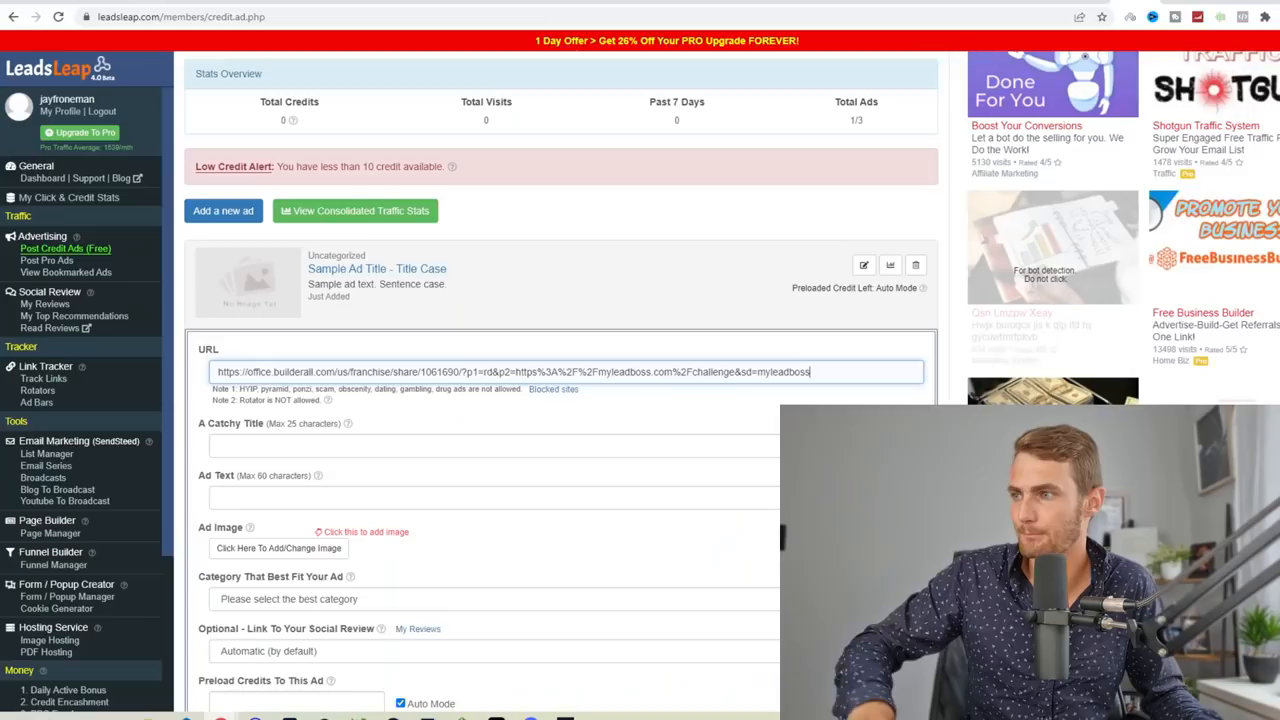
Fill the ad text 'How To Create A Profitable Course' and upload the Free Trial Valid course image
text(How To Create A Profitable Course In 15 Days)
click(494, 498)
text(Free Trial - Doesn't Cost You A Cent)
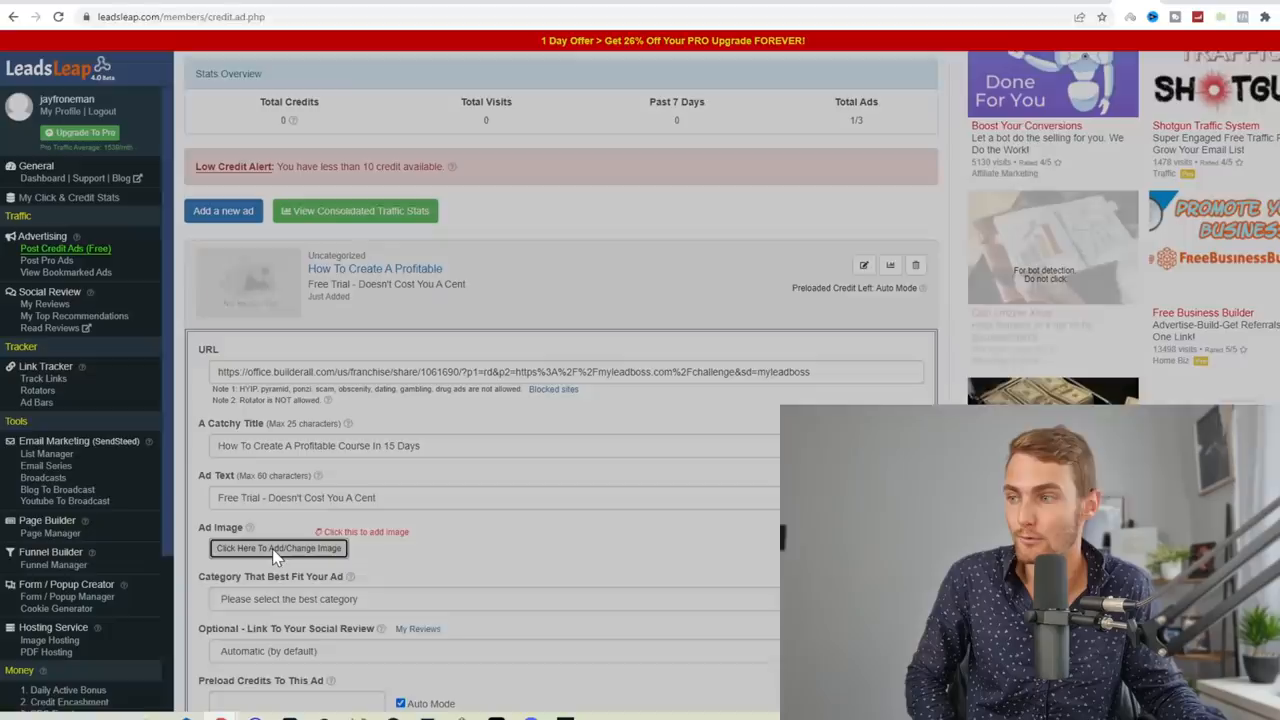
click(278, 548)
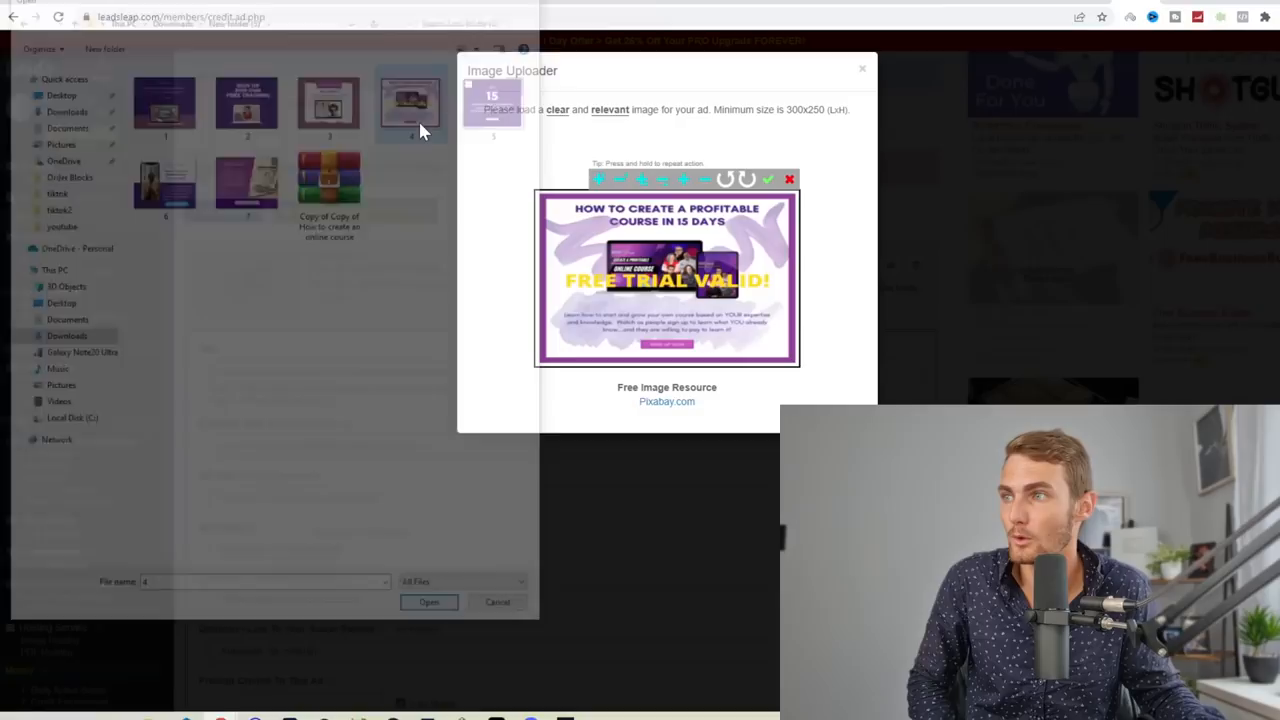
click(428, 600)
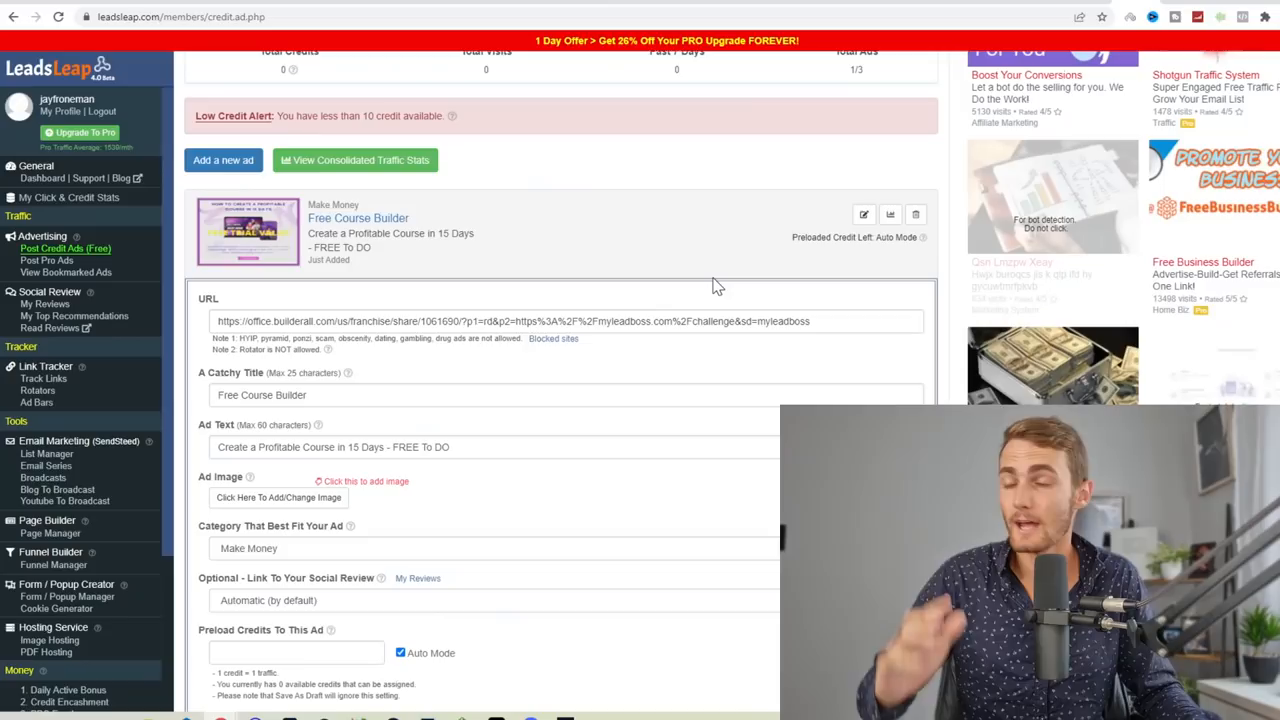
mouse_move(688, 304)
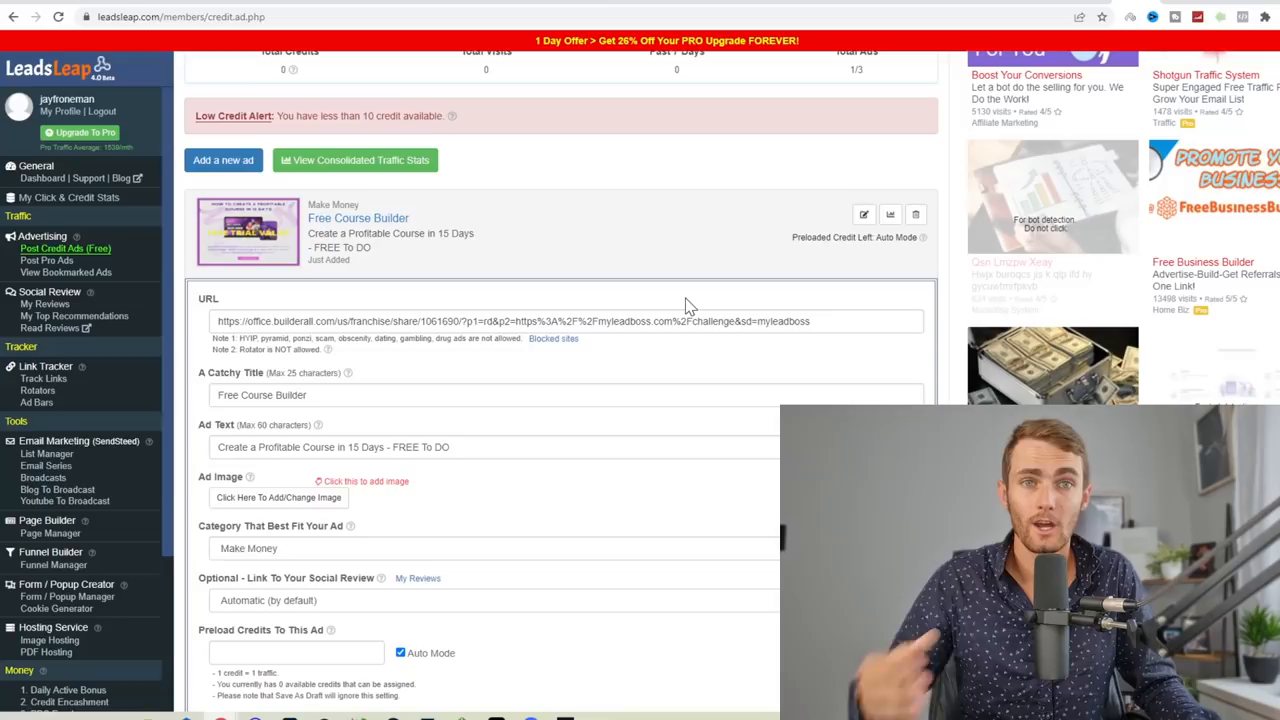